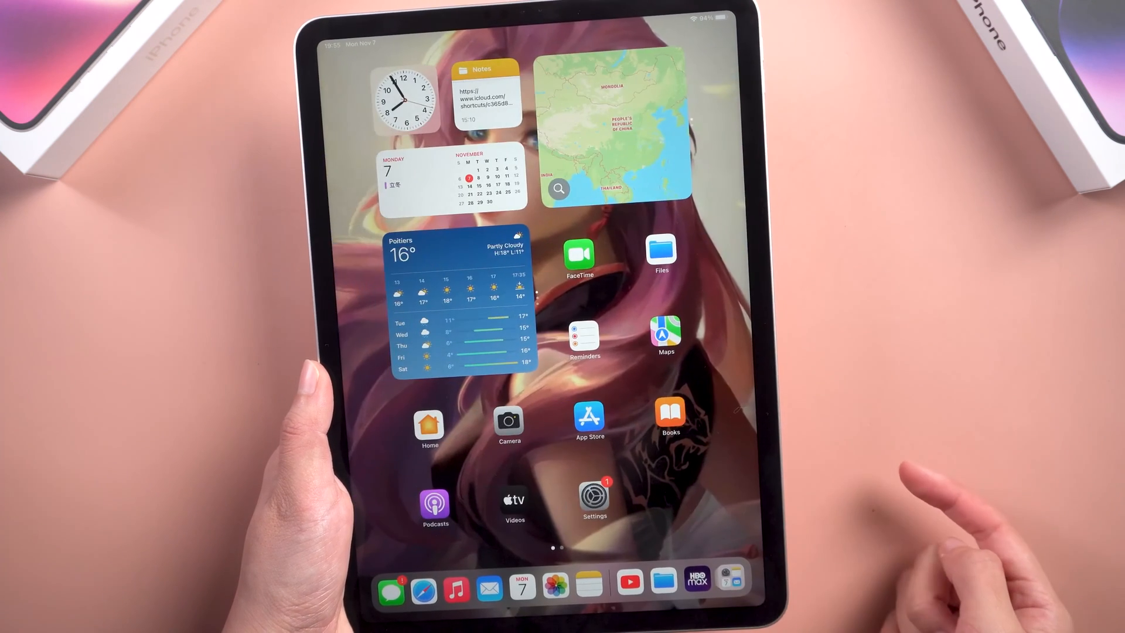
Step: Go from the home screen into Settings and bring up the Apple ID account page
{"action": "left_click", "coordinate": [594, 494]}
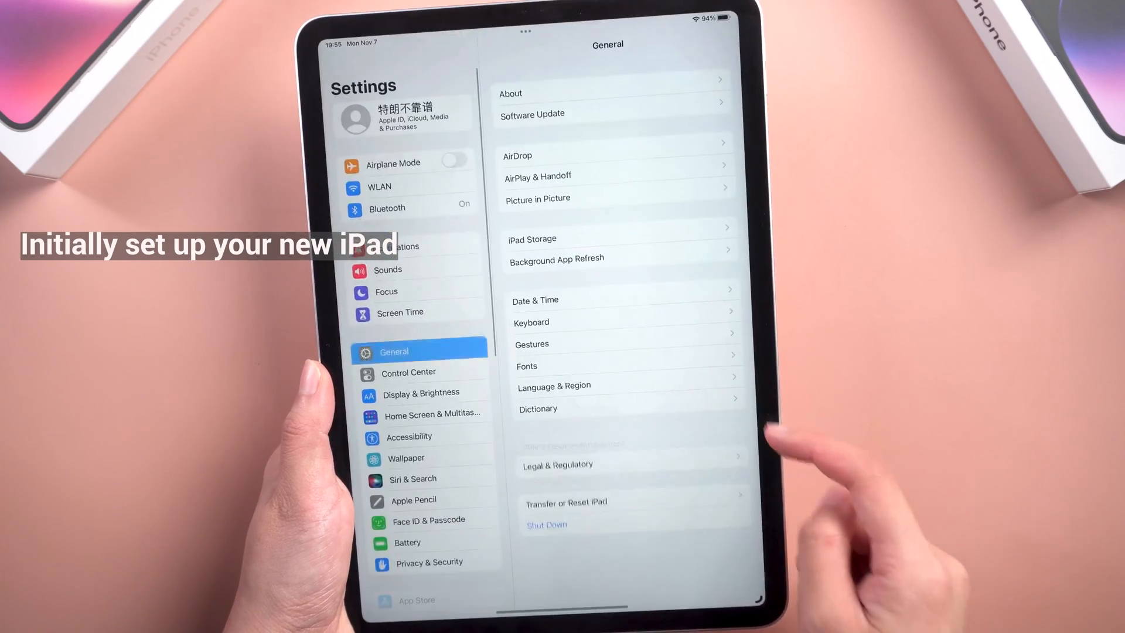
{"action": "left_click", "coordinate": [403, 115]}
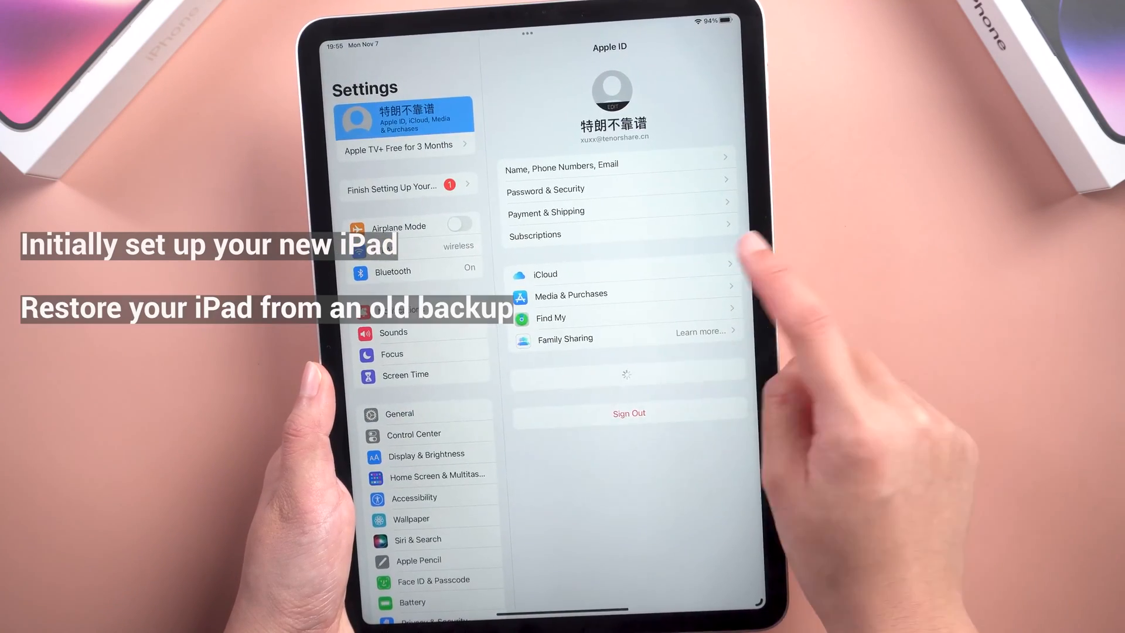
{"action": "left_click", "coordinate": [545, 274]}
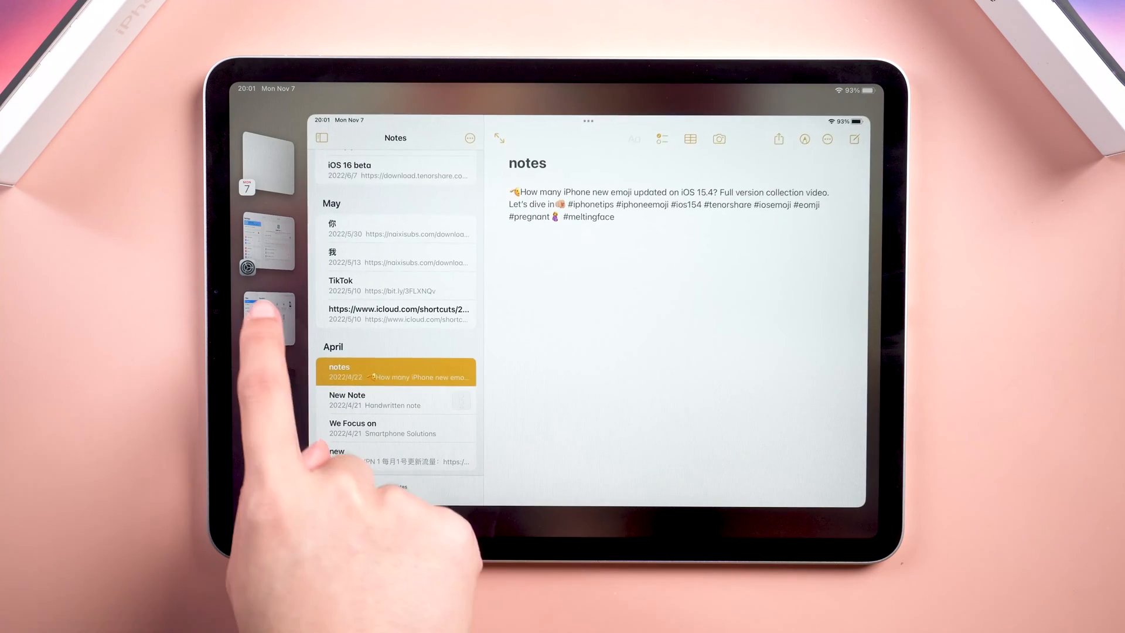
Step: Switch from Notes to another recent app via the Stage Manager side strip
{"action": "left_click", "coordinate": [267, 318]}
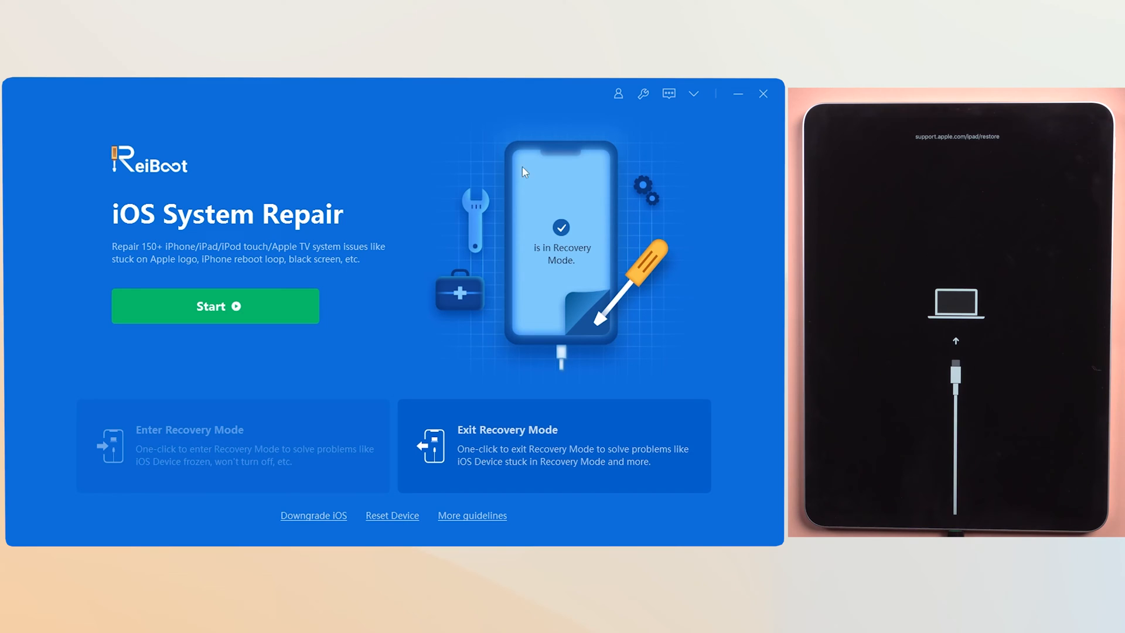
{"action": "mouse_move", "coordinate": [567, 309]}
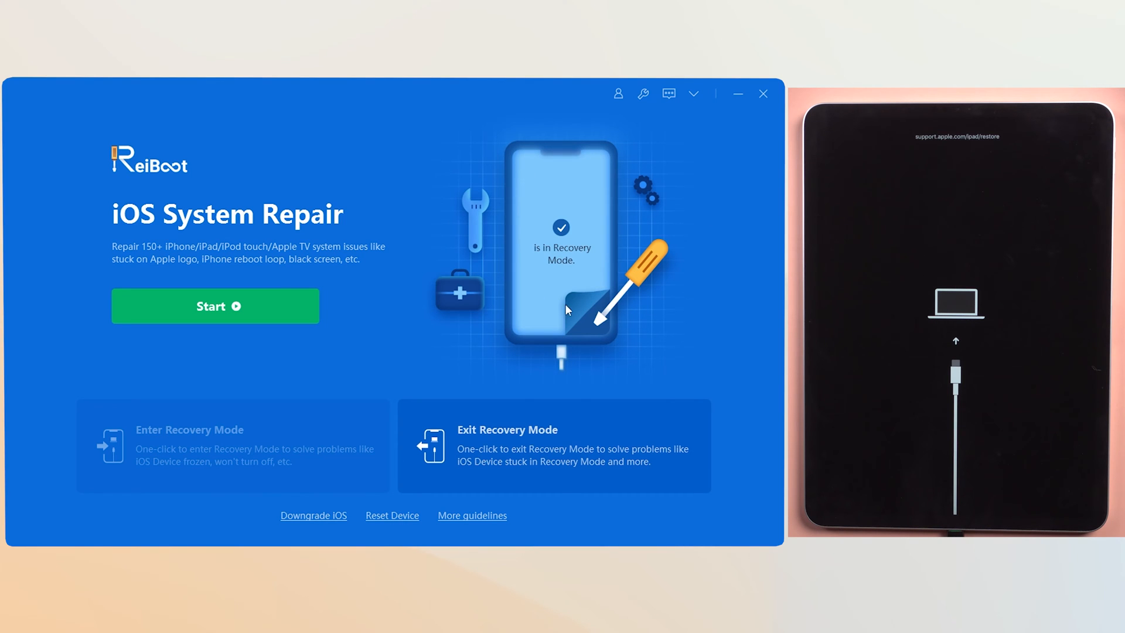
Step: Run Exit Recovery Mode so the iPad returns to its home screen, dismissing the success message
{"action": "left_click", "coordinate": [551, 445]}
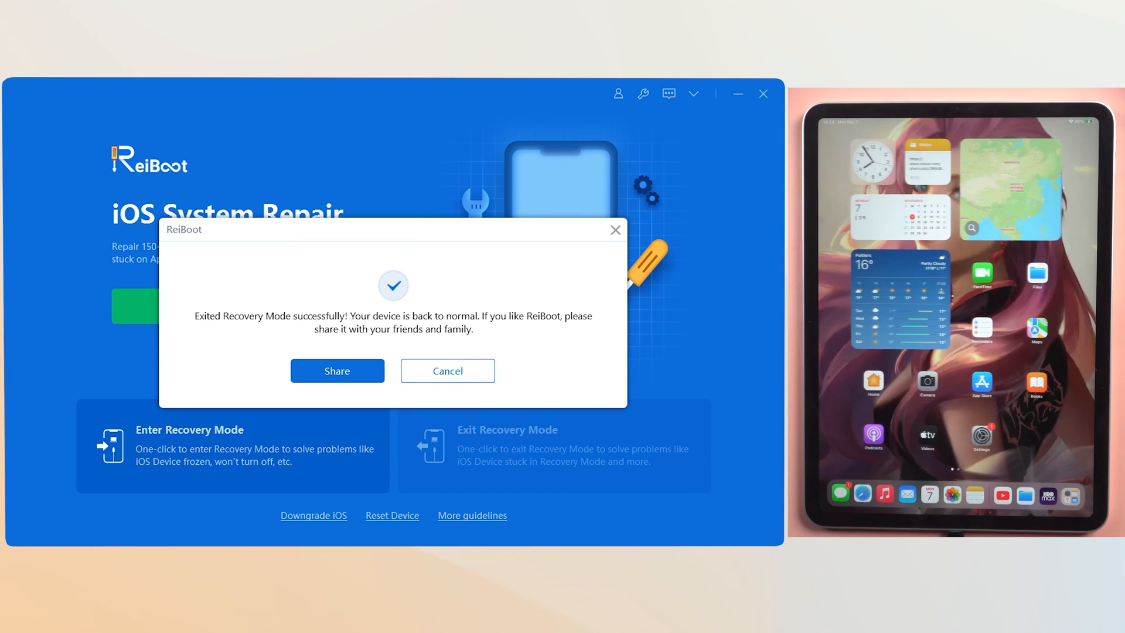
{"action": "left_click", "coordinate": [336, 371]}
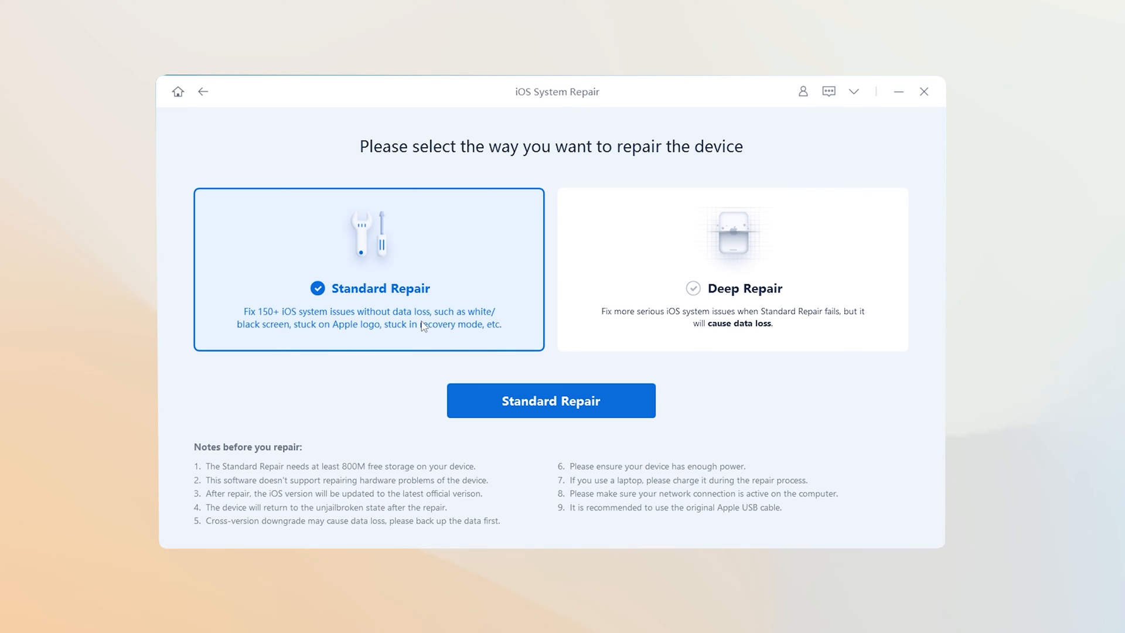
Step: Choose Standard Repair, download the iPadOS 16.1 firmware for the iPad Pro and start repairing
{"action": "left_click", "coordinate": [551, 401]}
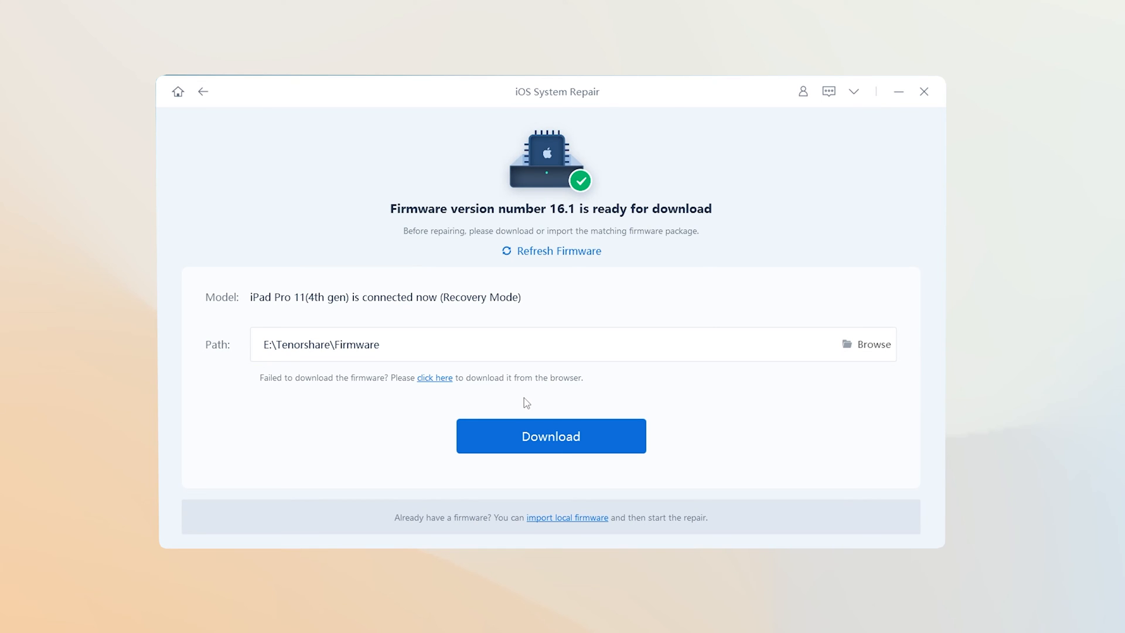
{"action": "mouse_move", "coordinate": [519, 398]}
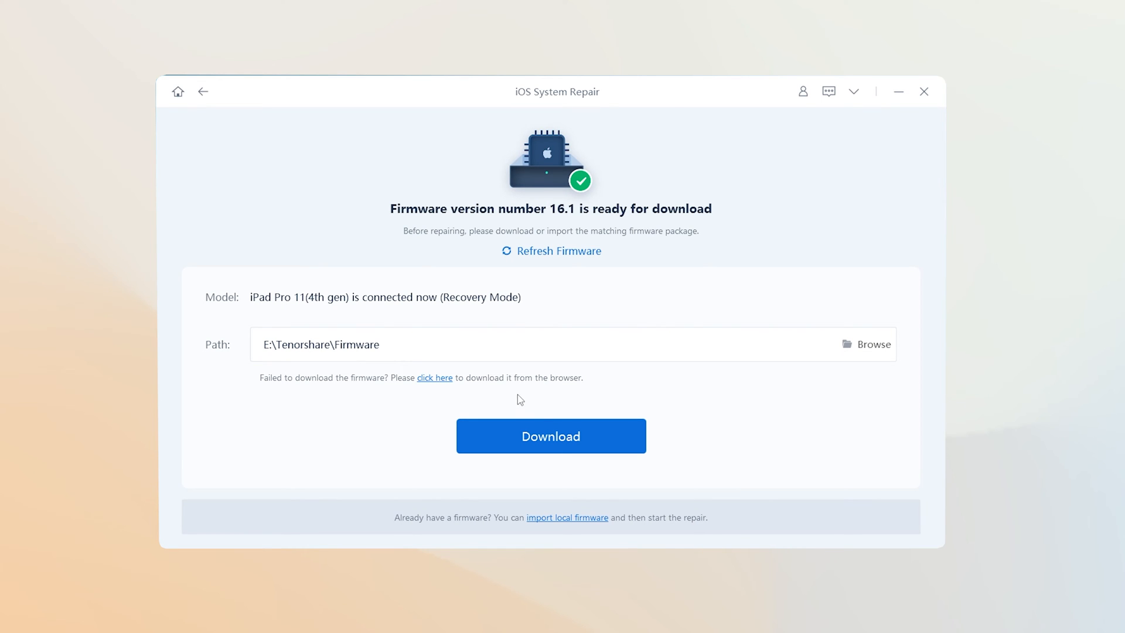
{"action": "mouse_move", "coordinate": [551, 436]}
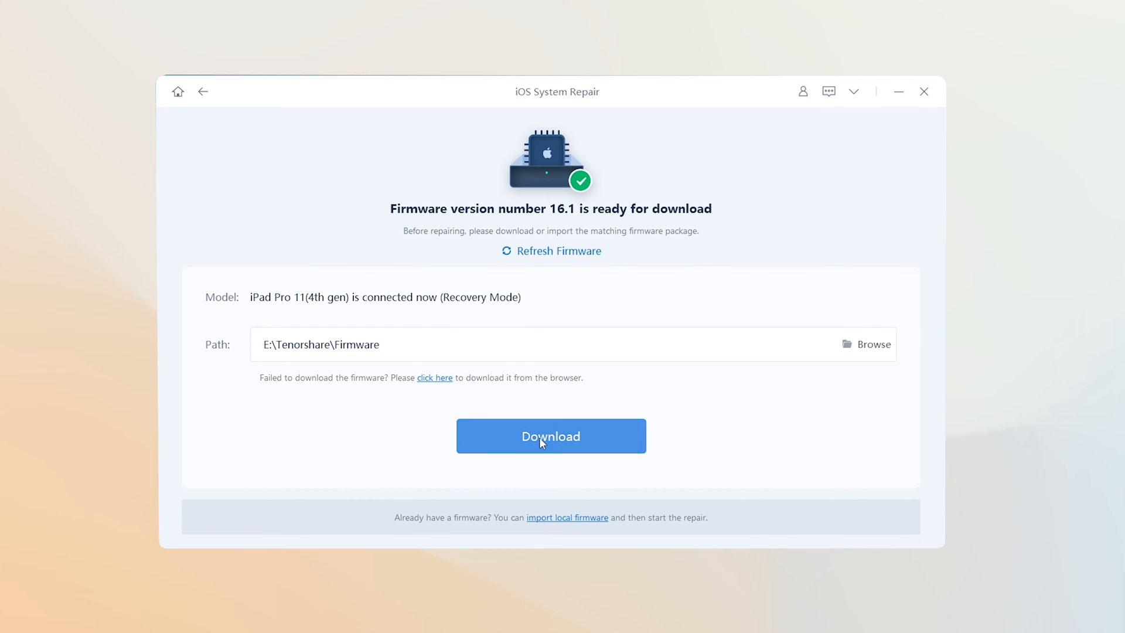
{"action": "left_click", "coordinate": [551, 436]}
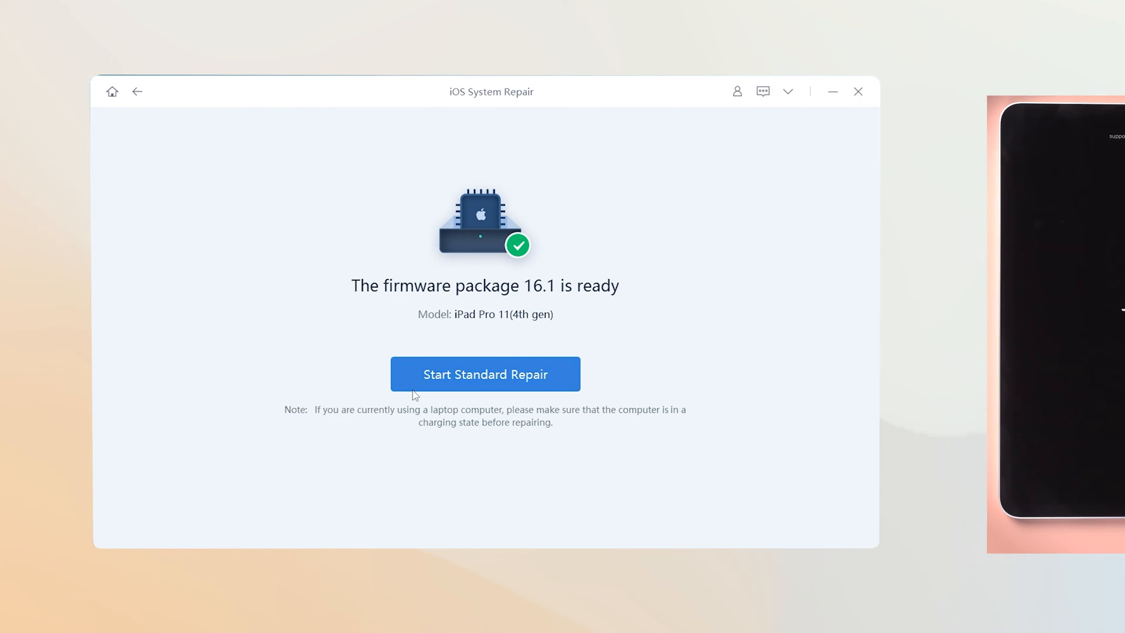
{"action": "left_click", "coordinate": [485, 374]}
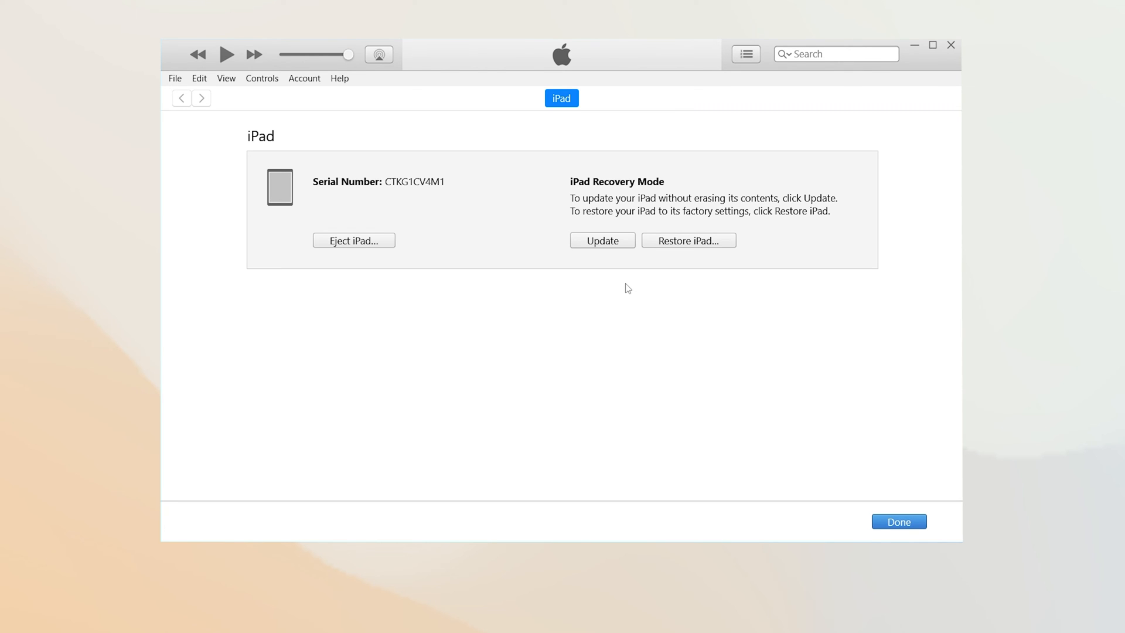
{"action": "mouse_move", "coordinate": [570, 360]}
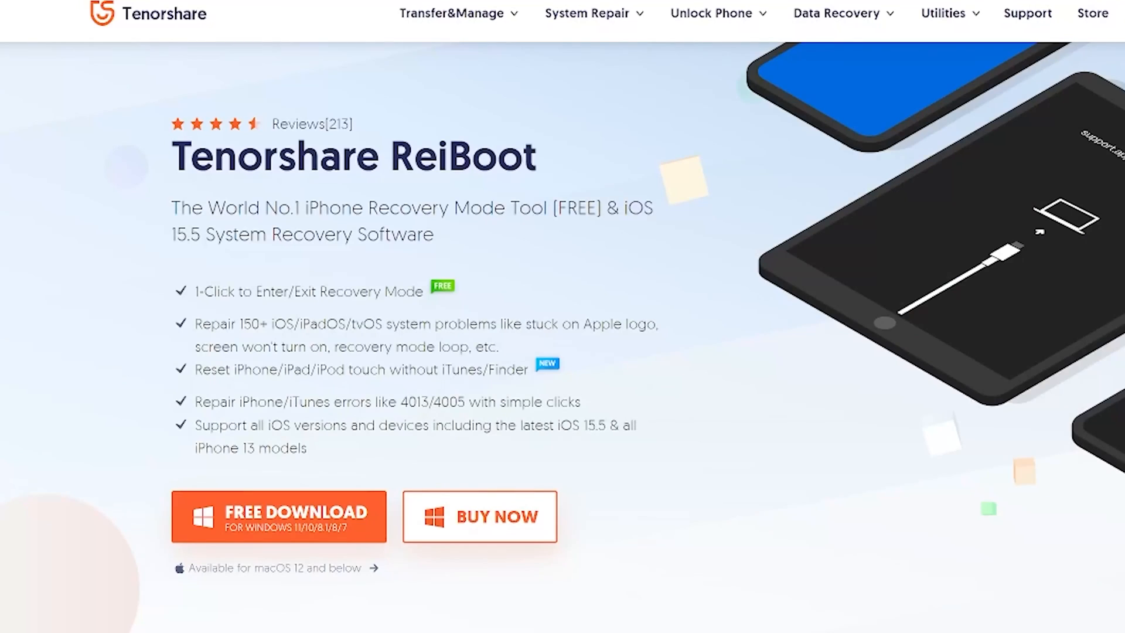
Step: Go to the ReiBoot purchase page listing Windows monthly, yearly and lifetime prices
{"action": "left_click", "coordinate": [479, 516]}
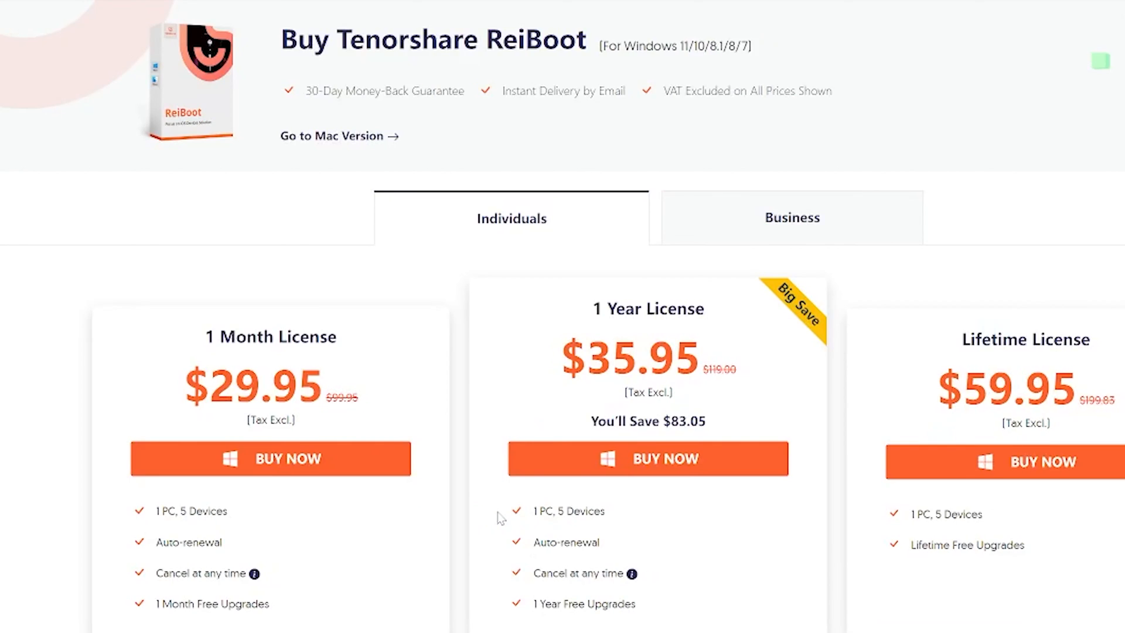